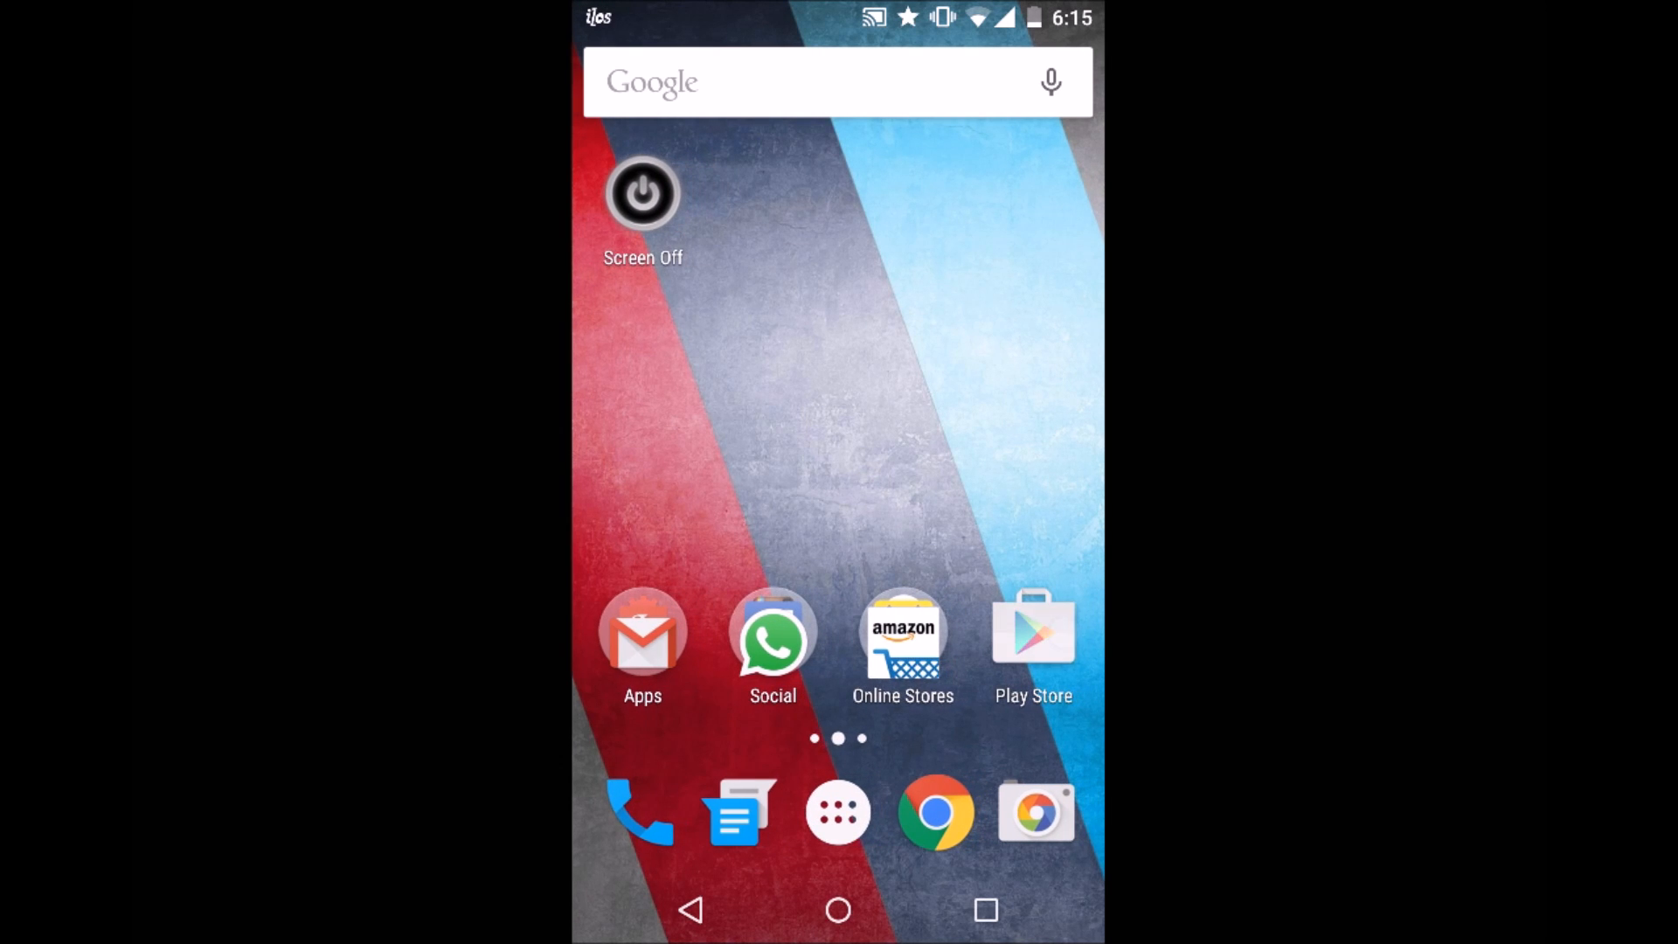
Open the CM Apps Play Store listing, start its install and accept the permissions
{"action": "left_click", "coordinate": [1031, 630]}
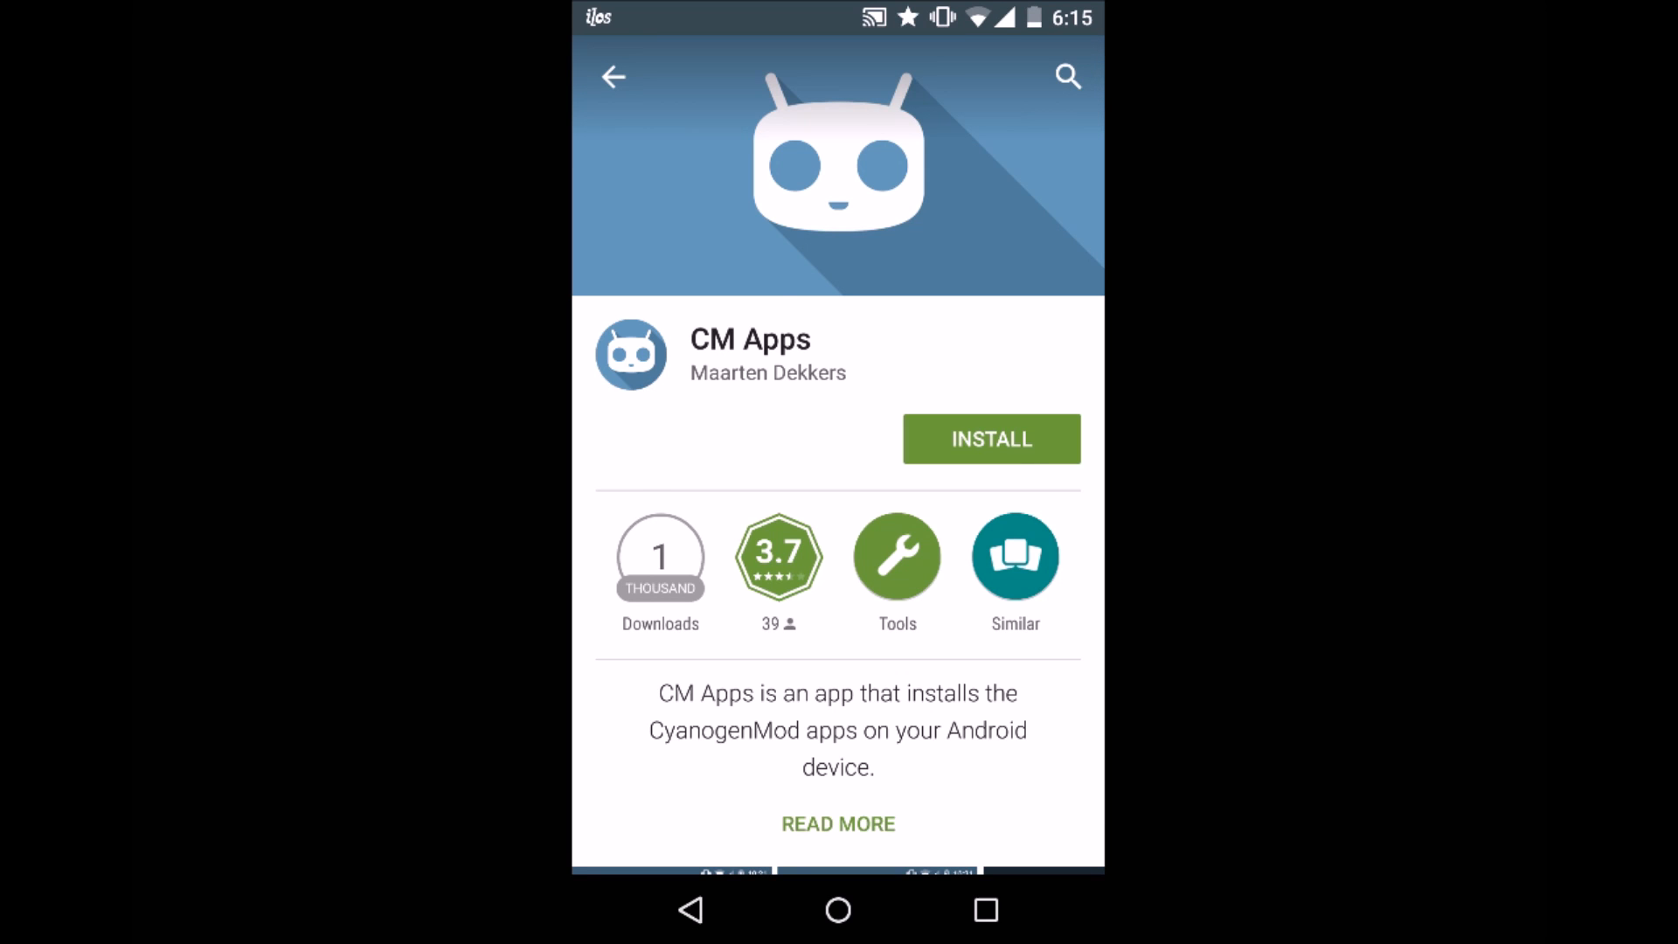
{"action": "left_click", "coordinate": [990, 439]}
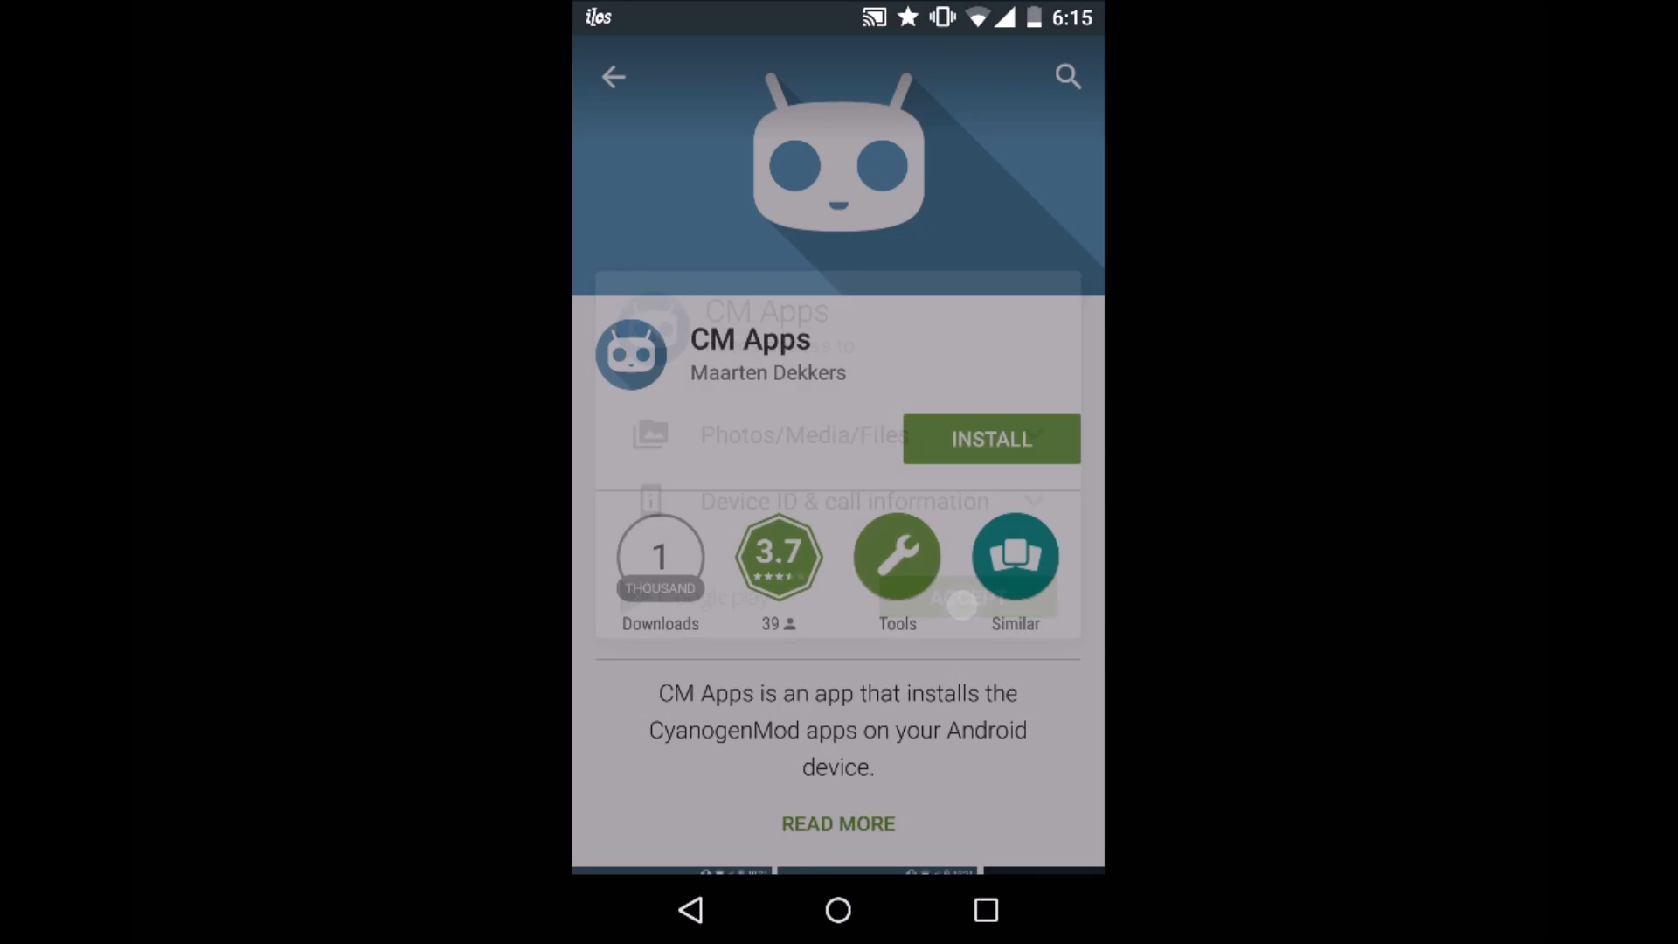
{"action": "left_click", "coordinate": [988, 438]}
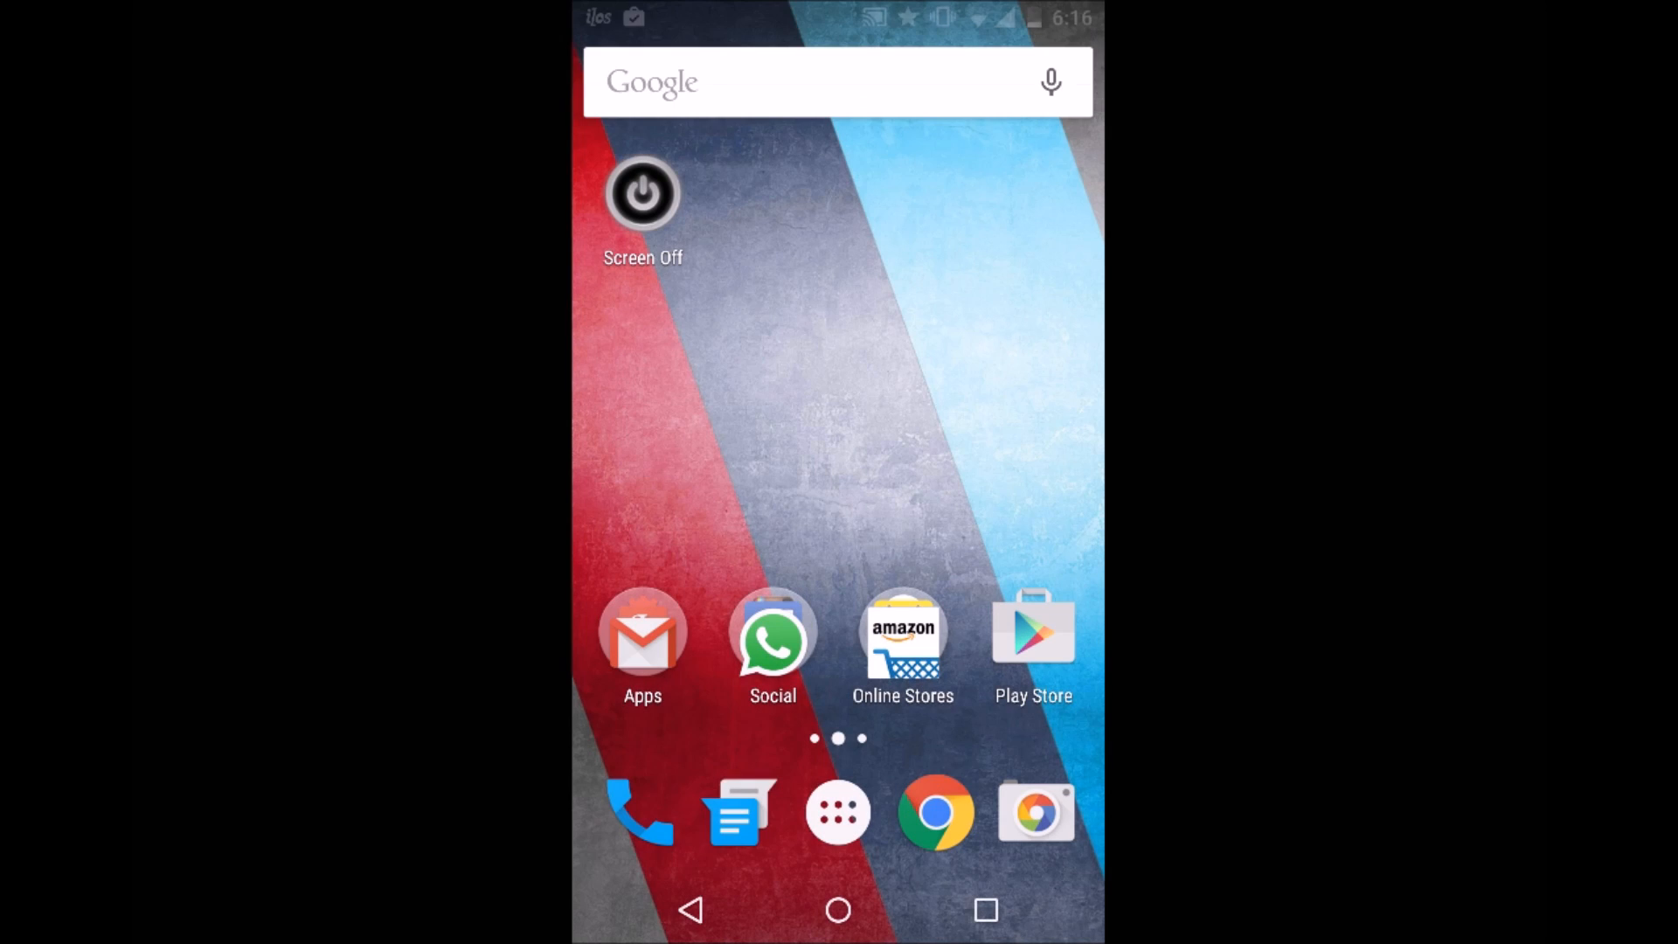
Launch CM Apps from the app drawer and browse its list of CyanogenMod apps
{"action": "left_click", "coordinate": [838, 811]}
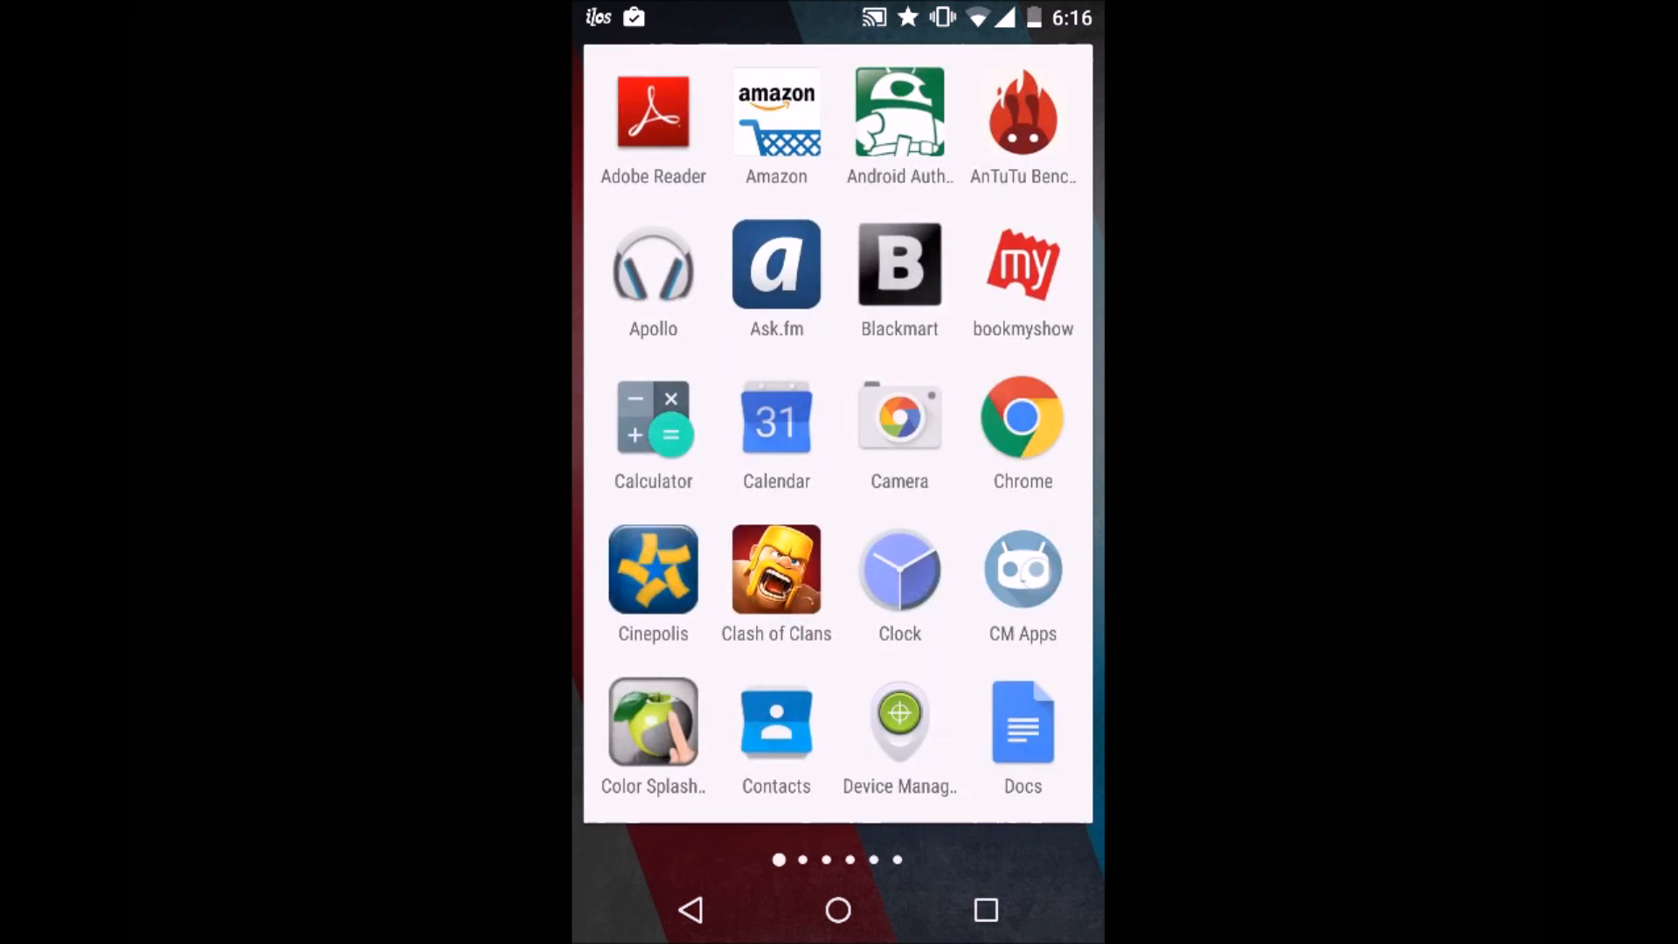
{"action": "left_click", "coordinate": [1022, 567]}
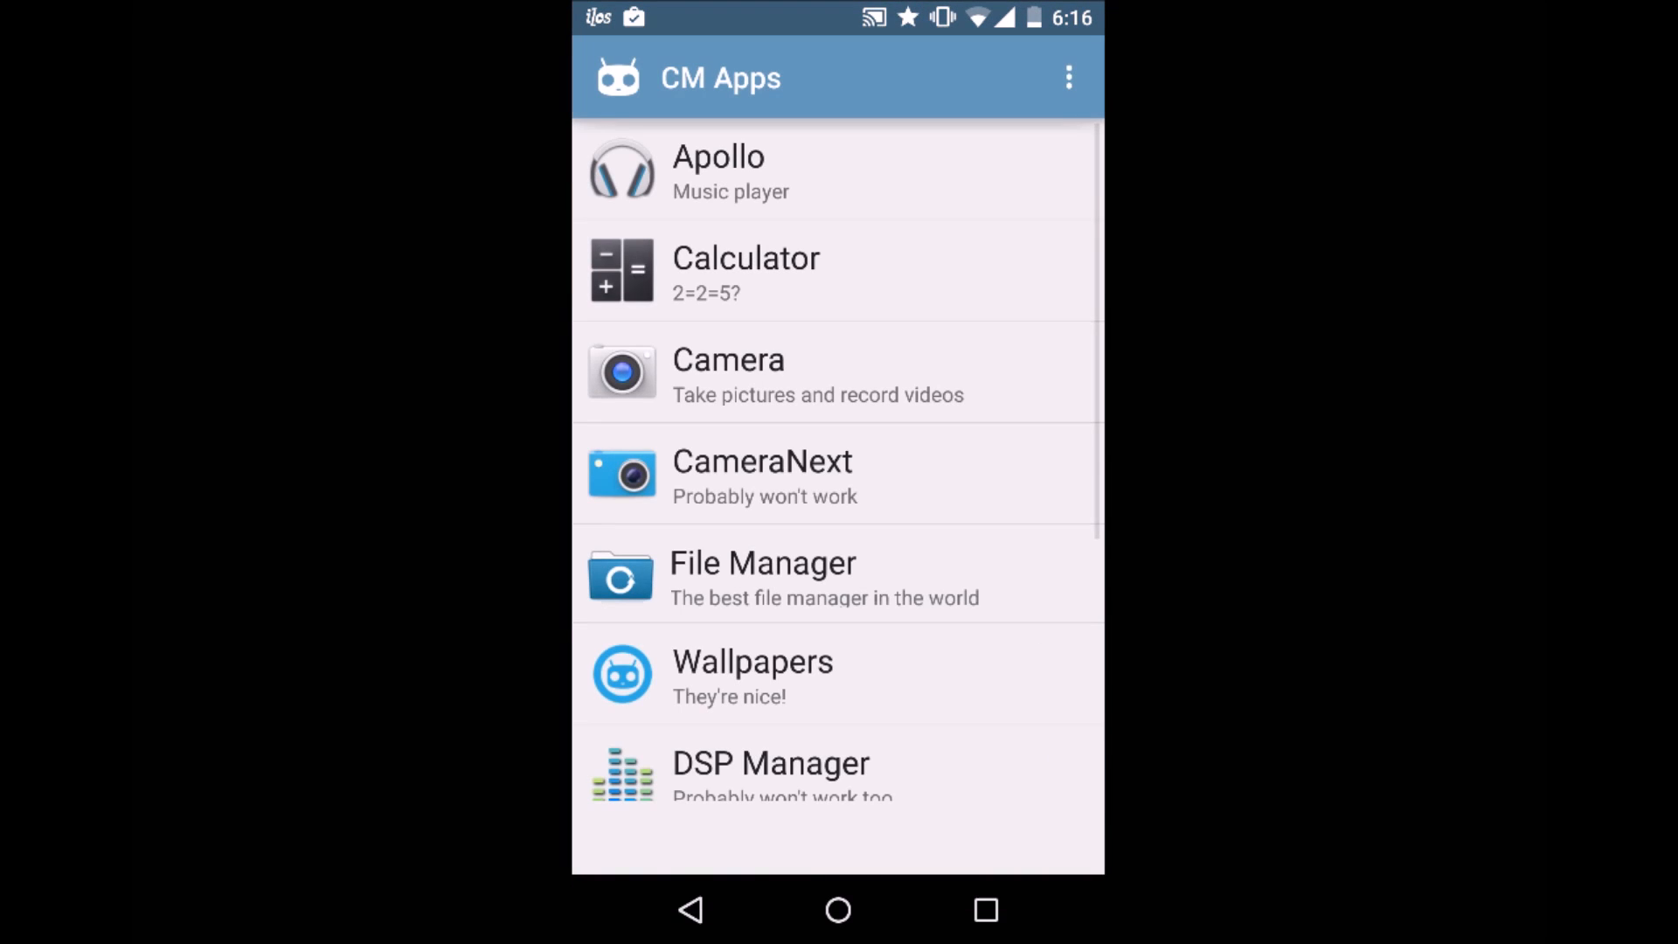
{"action": "left_click", "coordinate": [838, 909]}
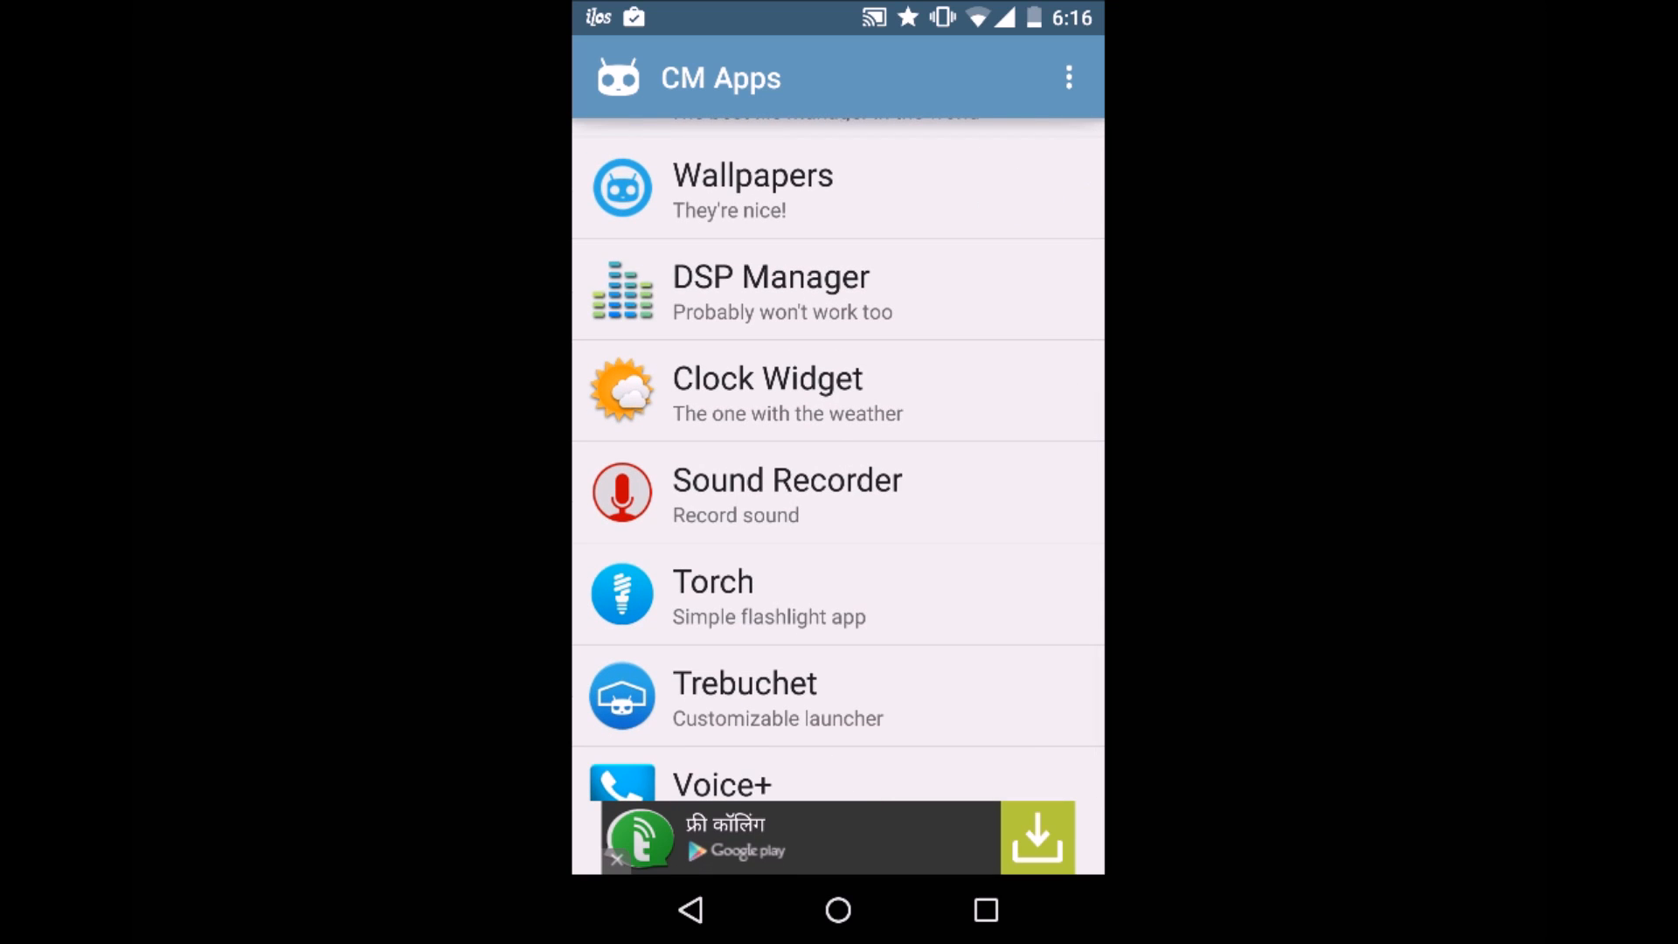
{"action": "scroll", "scroll_direction": "up", "scroll_amount": 3}
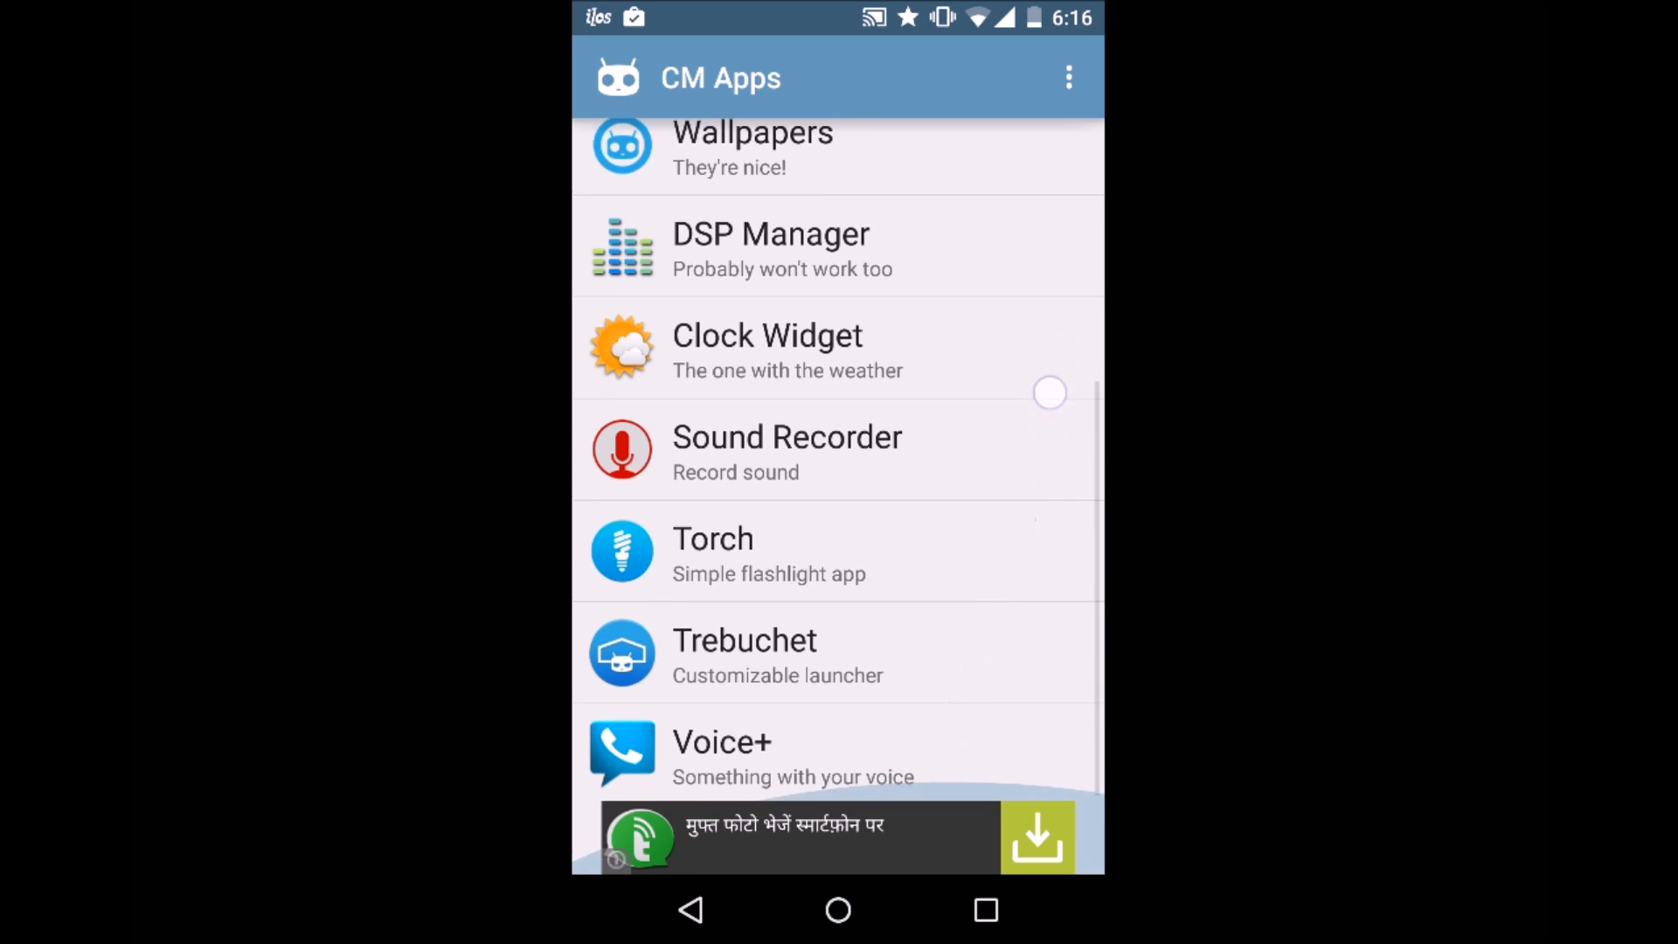
{"action": "scroll", "scroll_direction": "down", "scroll_amount": 3}
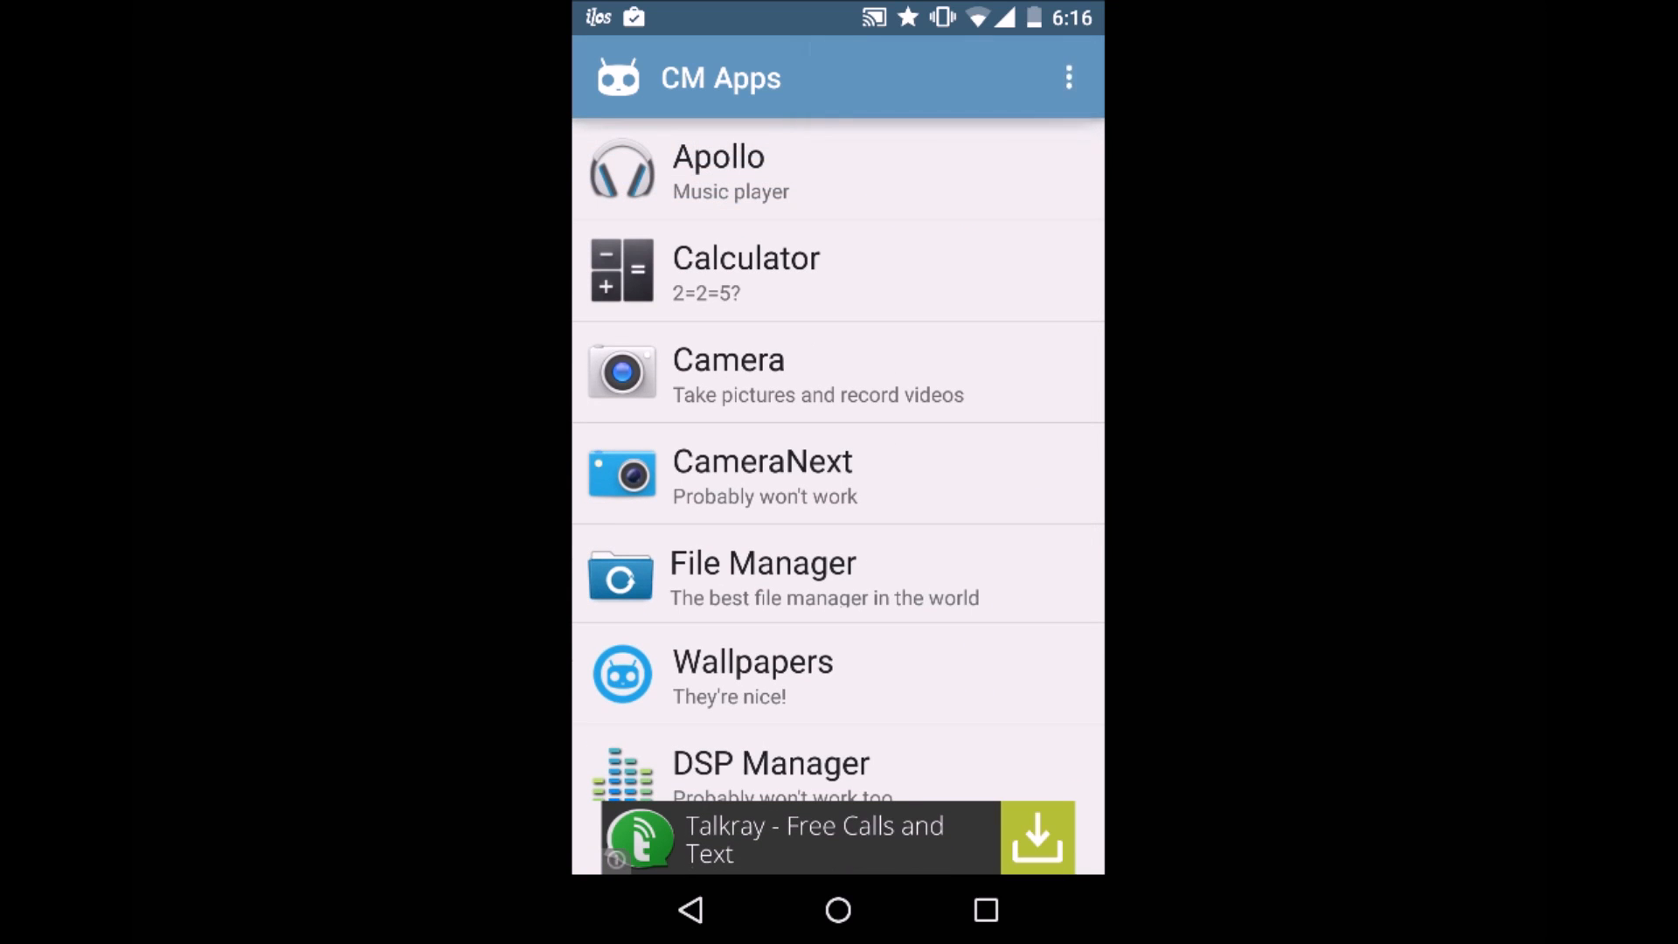
View the CM Apps settings page, then go back to the app list
{"action": "left_click", "coordinate": [1066, 77]}
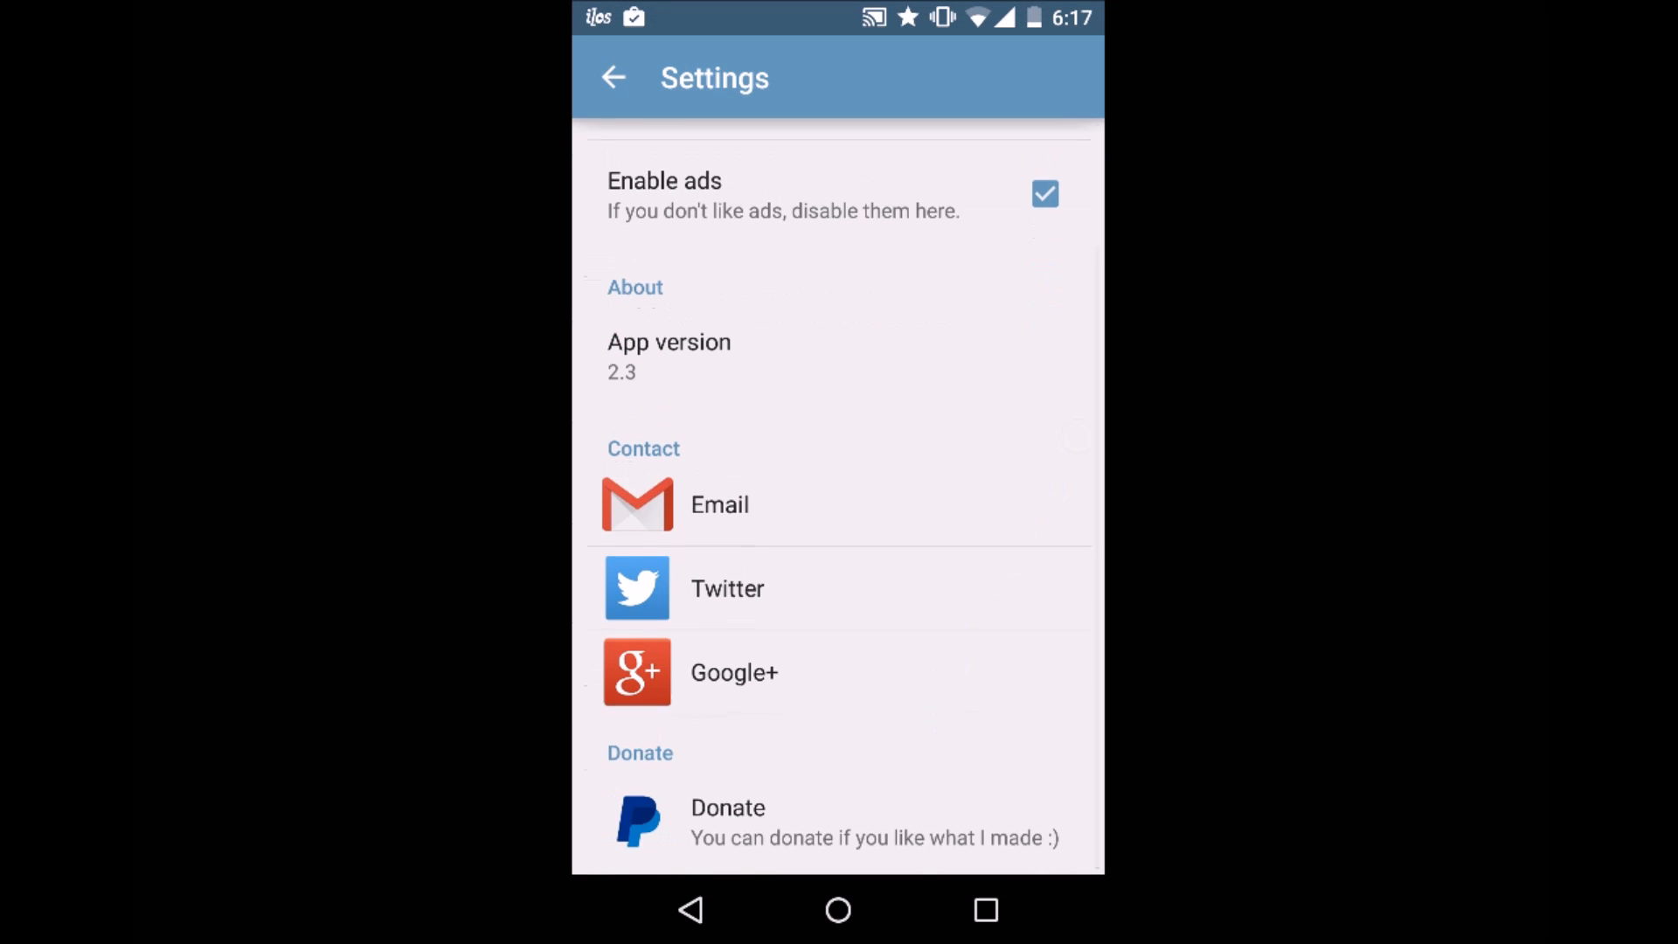
{"action": "scroll", "scroll_direction": "down", "scroll_amount": 3}
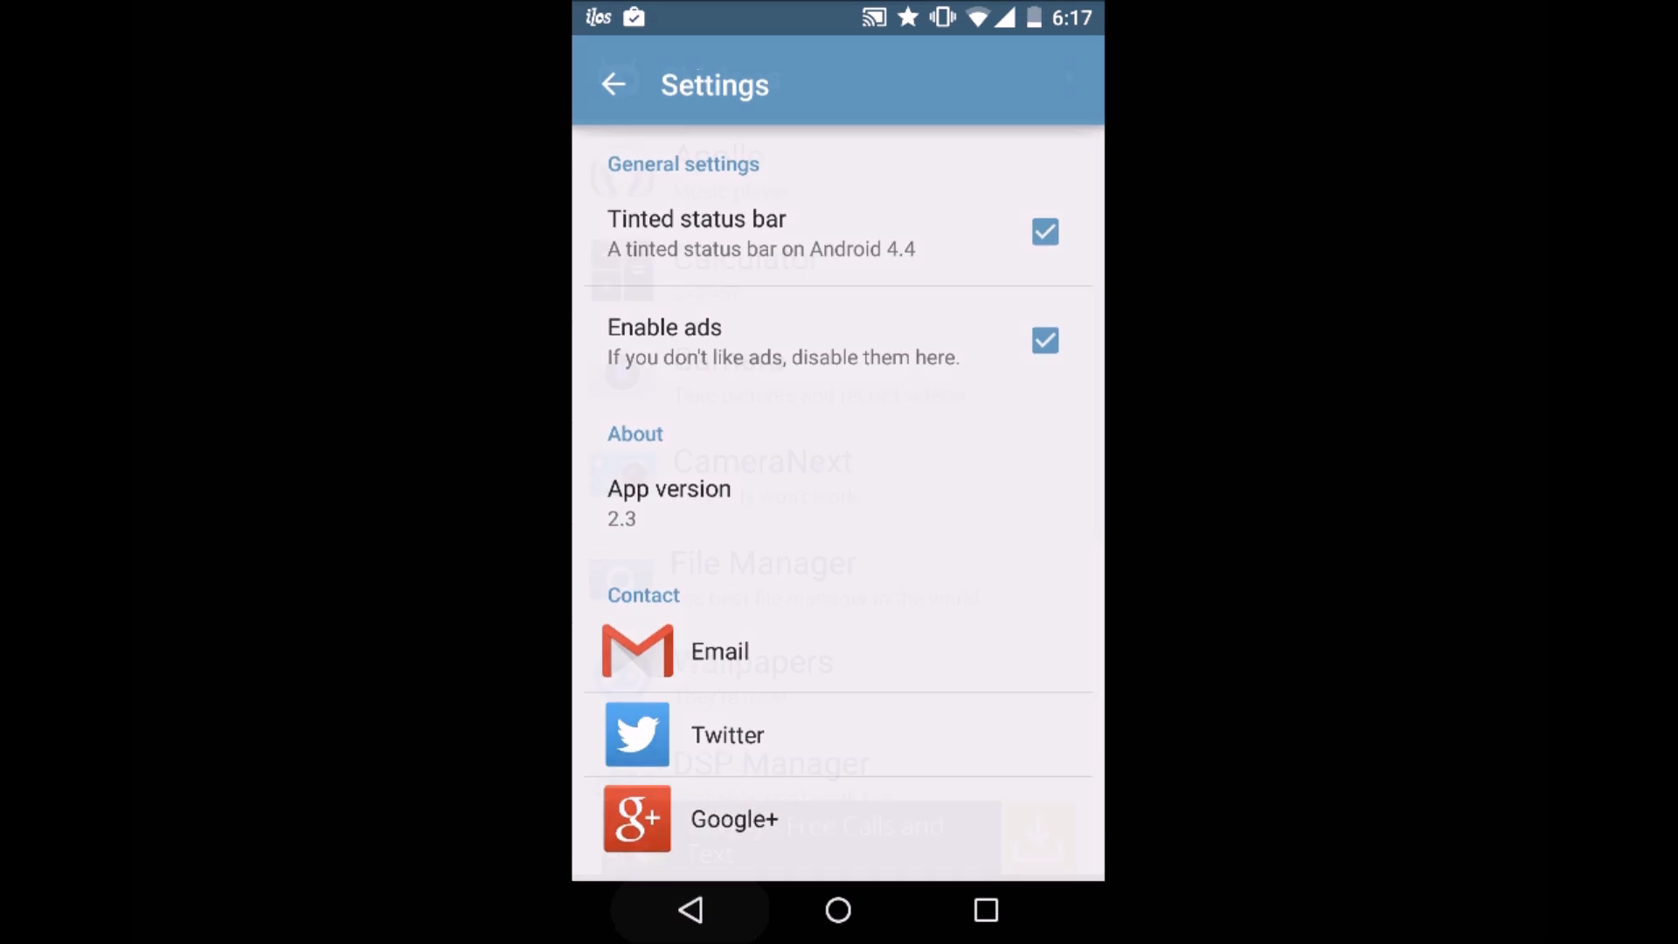
{"action": "left_click", "coordinate": [611, 85]}
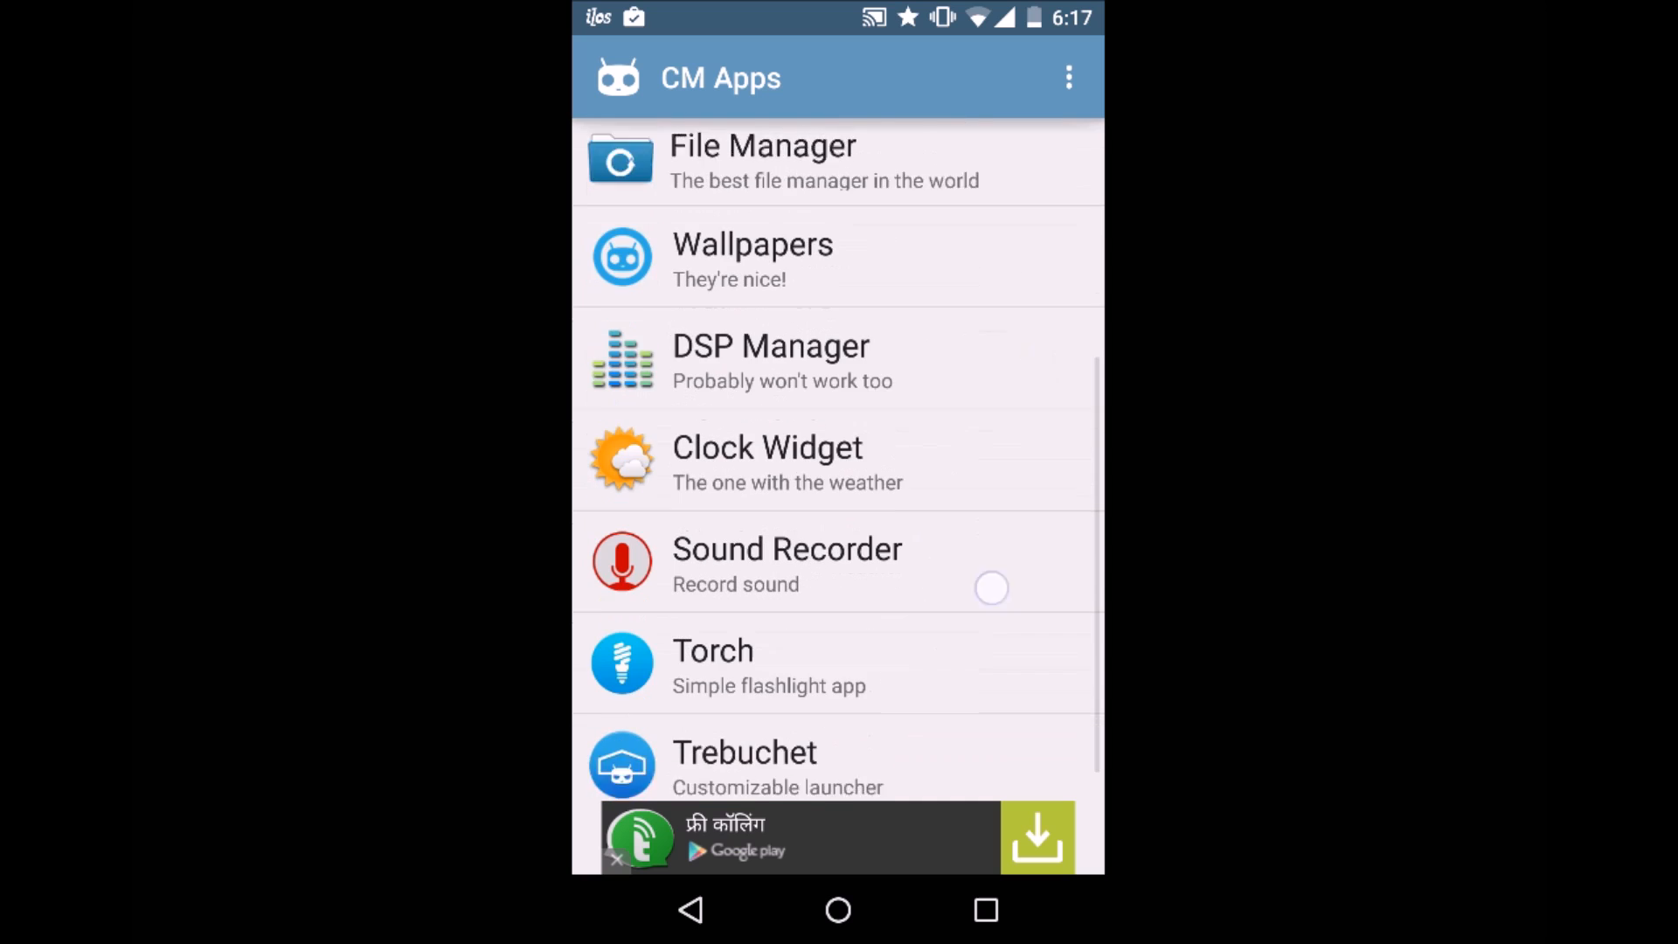
Scroll the CM Apps list through to Voice+, then return to the home screen
{"action": "scroll", "scroll_direction": "up", "scroll_amount": 3}
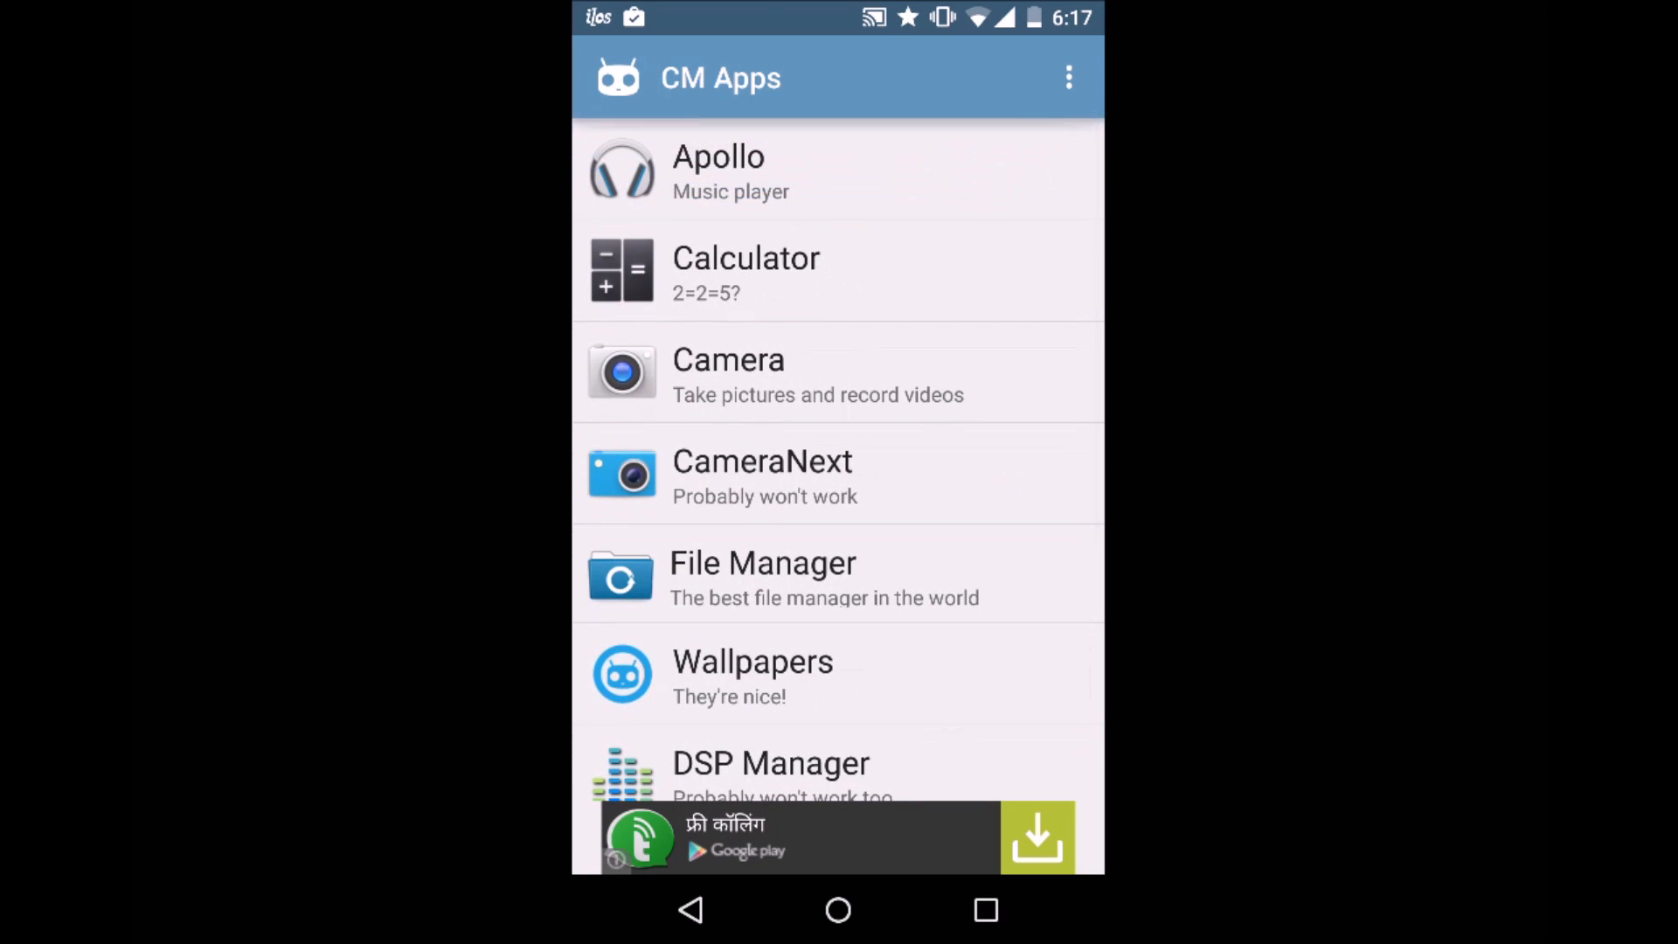
{"action": "left_click", "coordinate": [837, 372]}
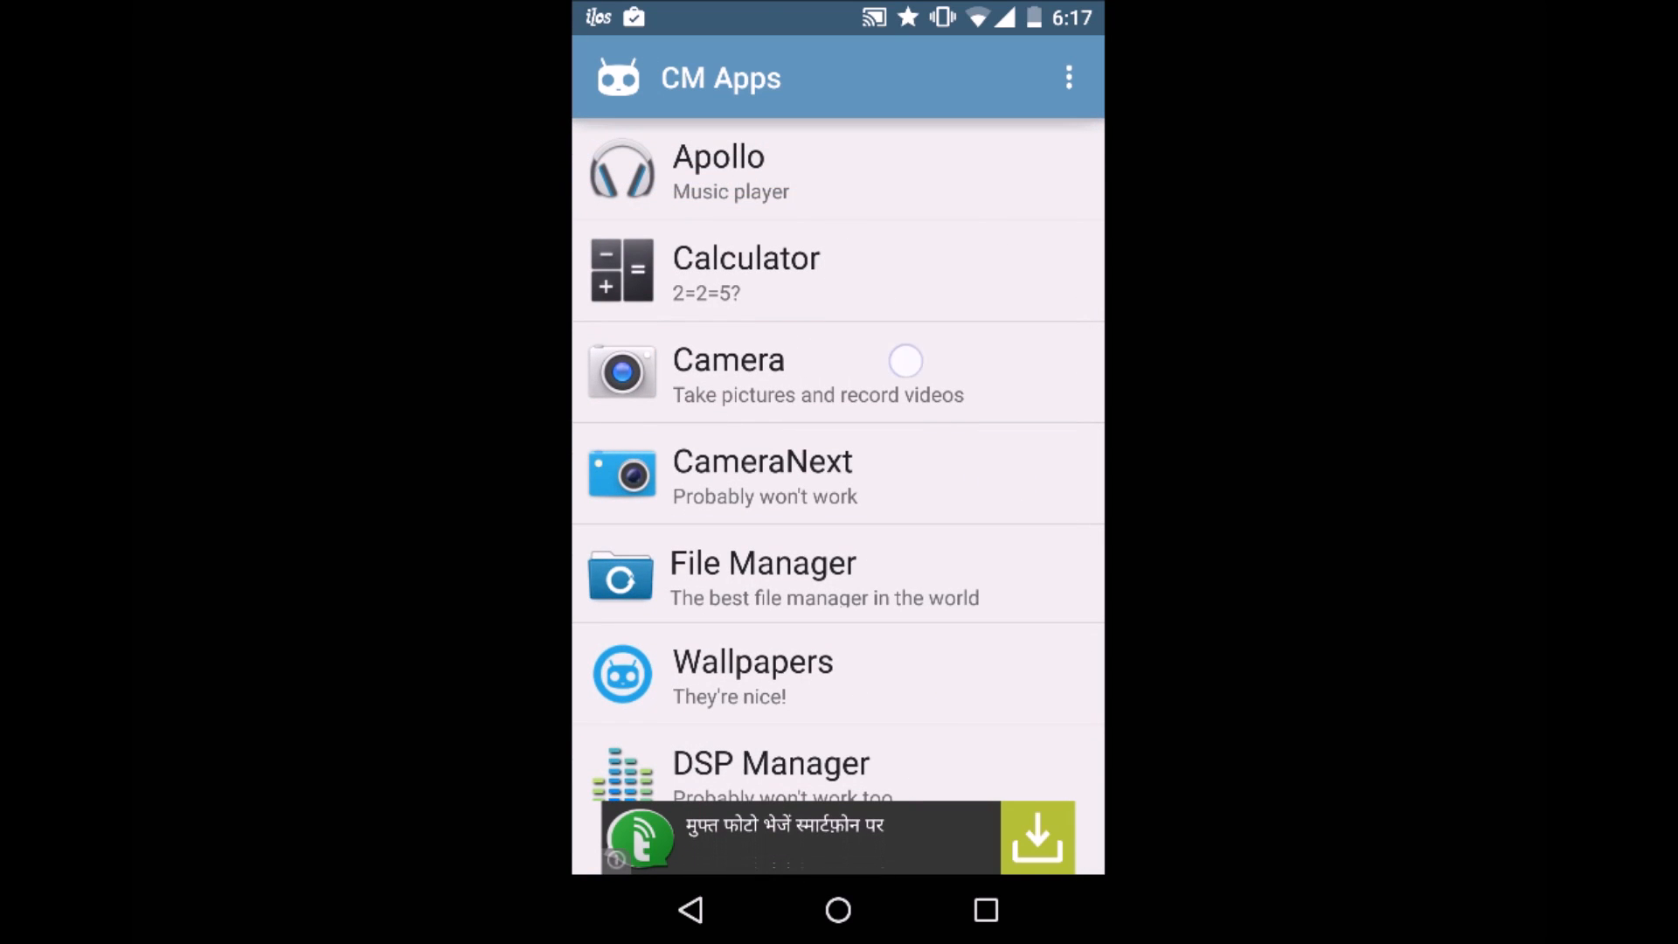
{"action": "scroll", "scroll_direction": "up", "scroll_amount": 3}
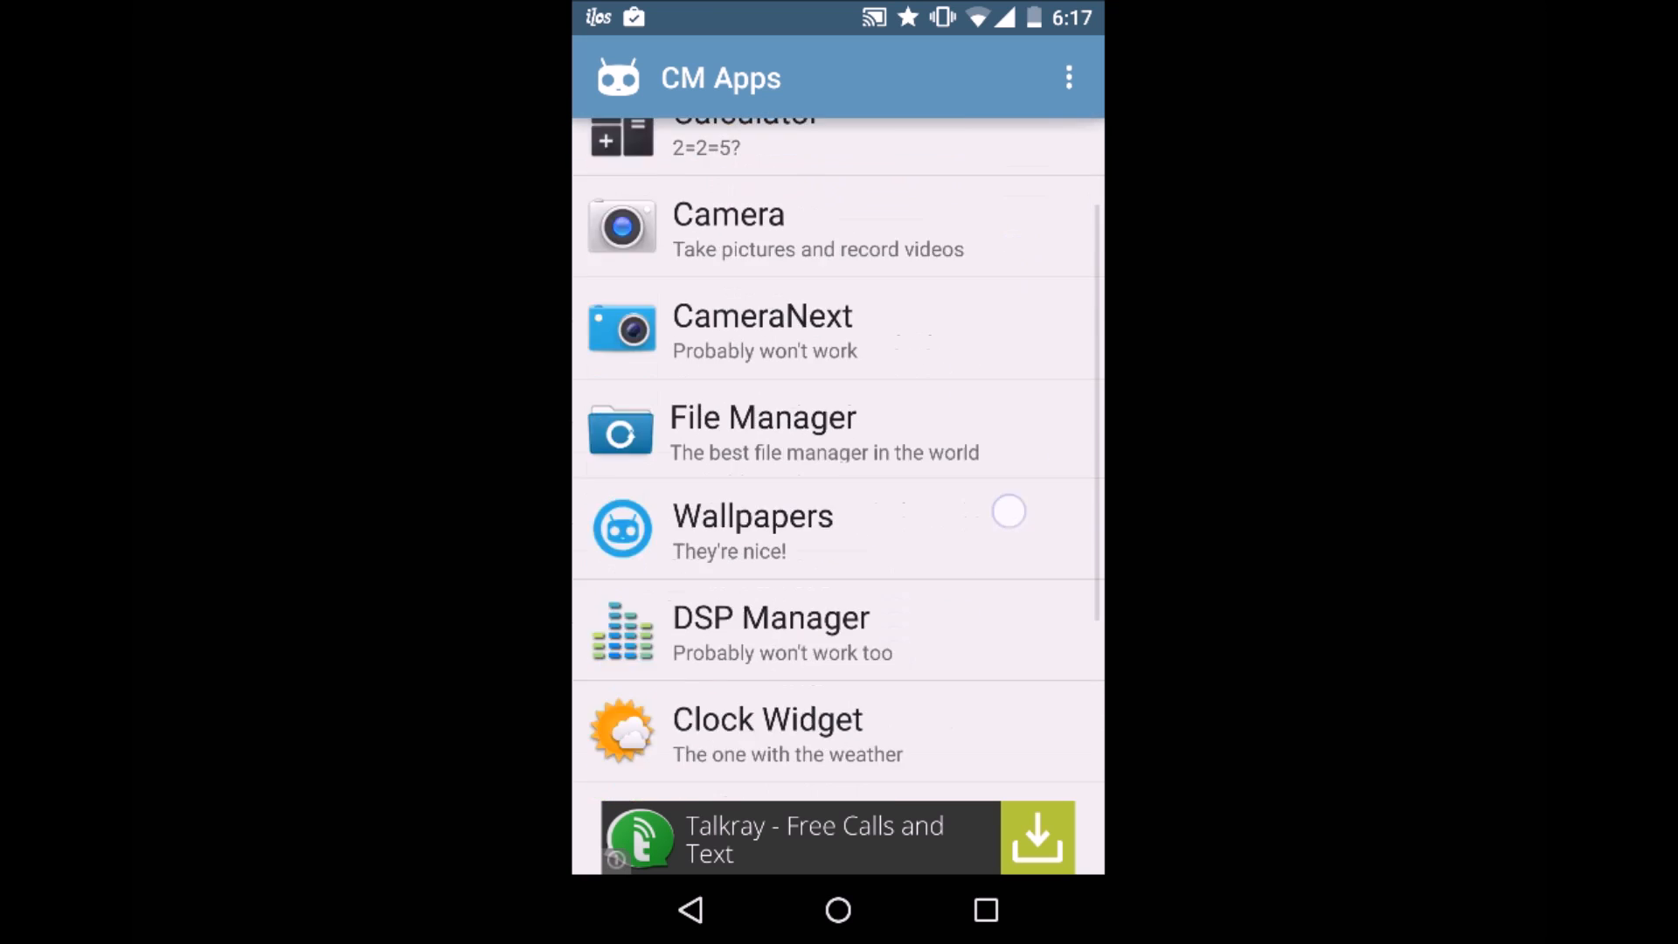
{"action": "scroll", "scroll_direction": "up", "scroll_amount": 3}
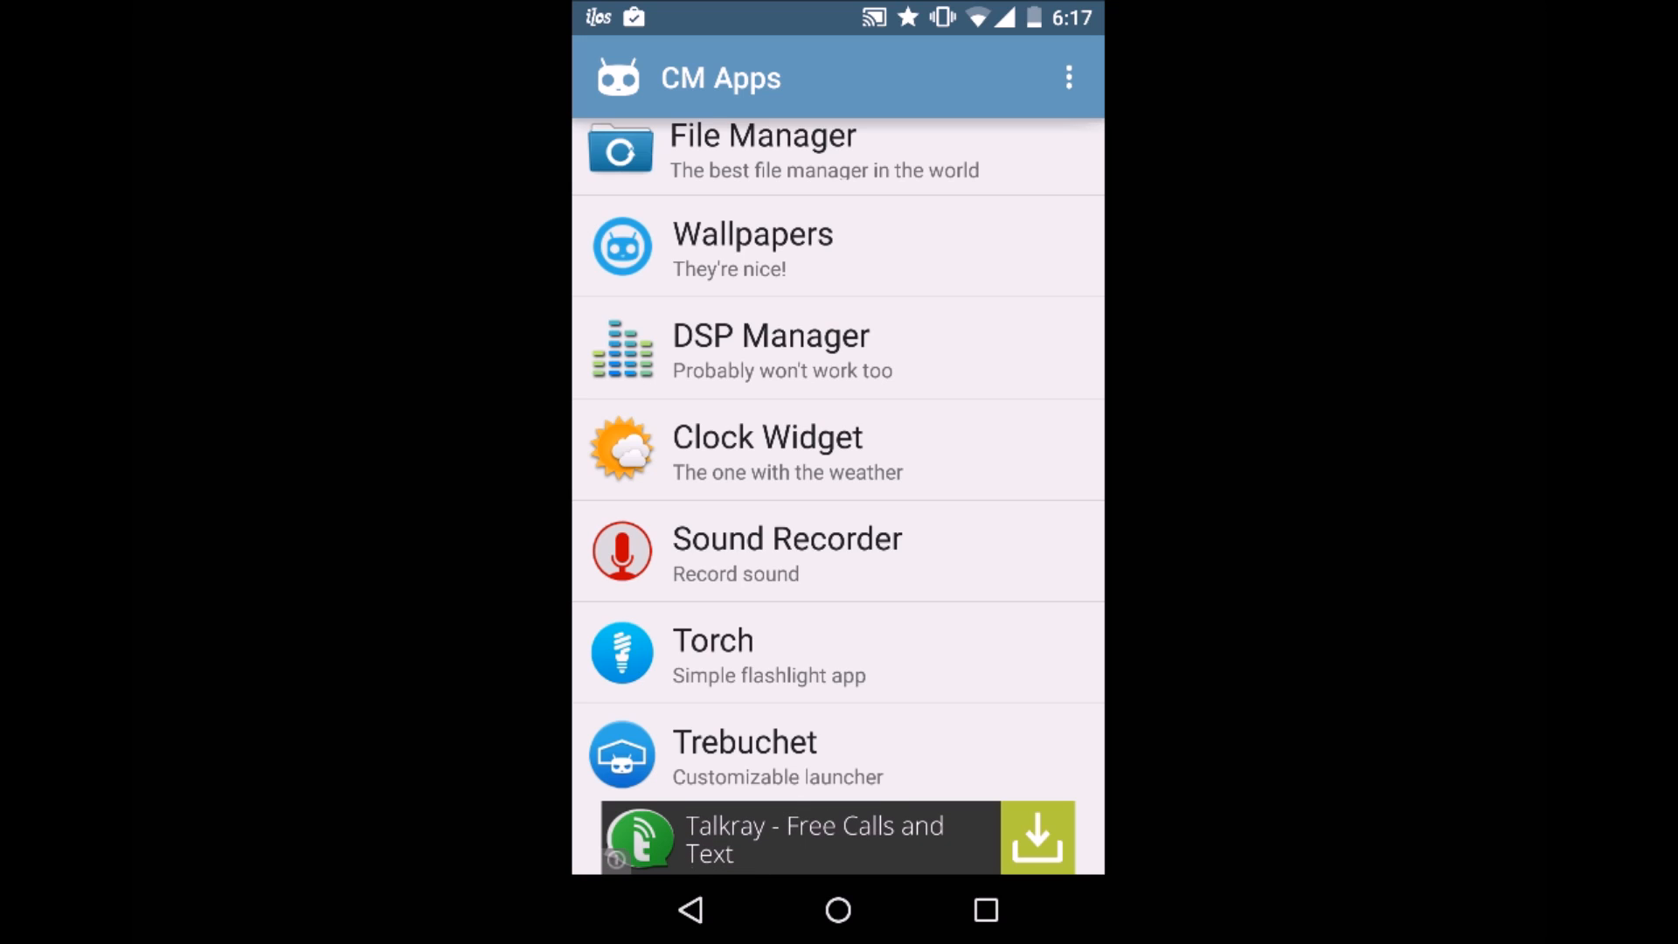
{"action": "scroll", "scroll_direction": "up", "scroll_amount": 3}
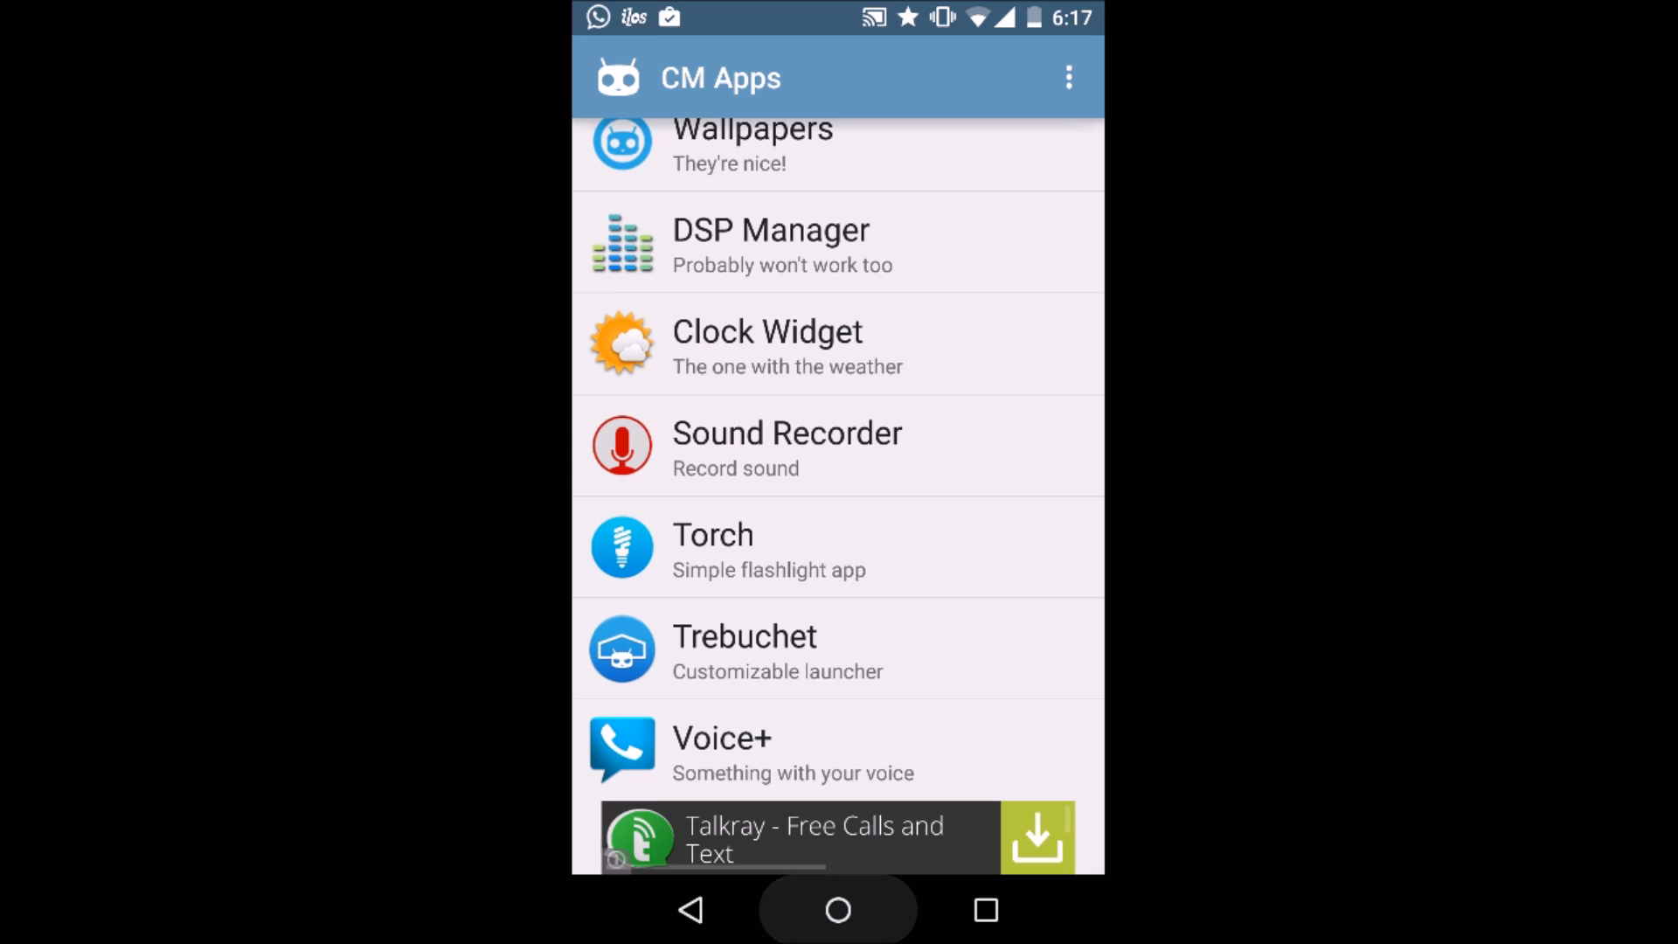
{"action": "left_click", "coordinate": [838, 909]}
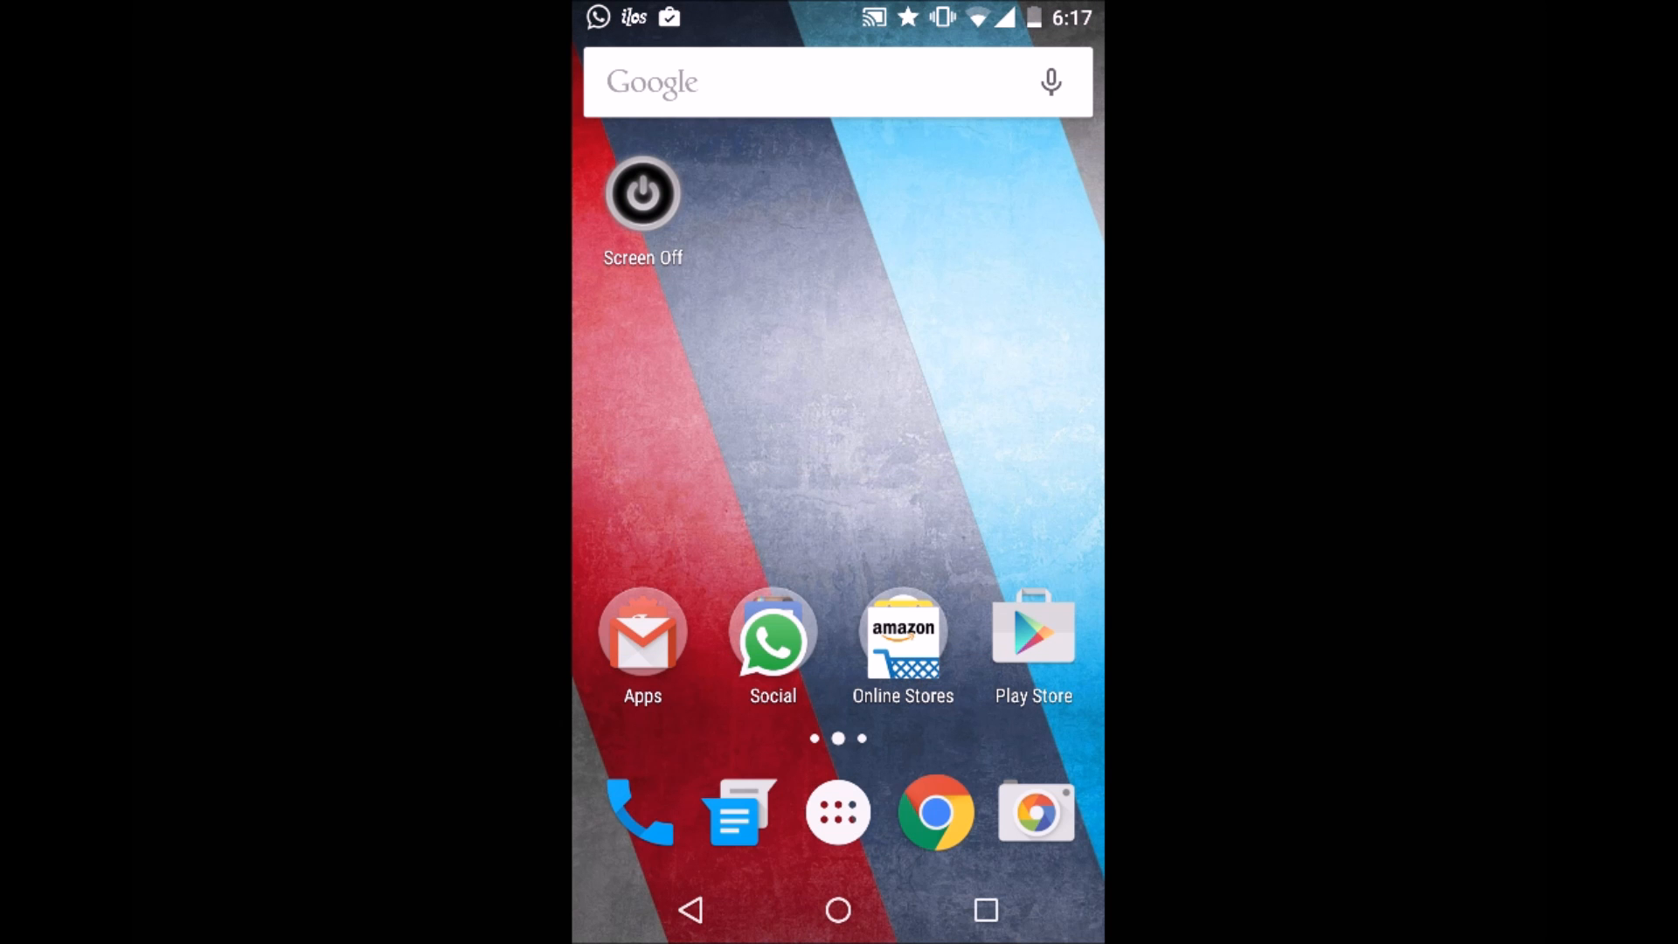